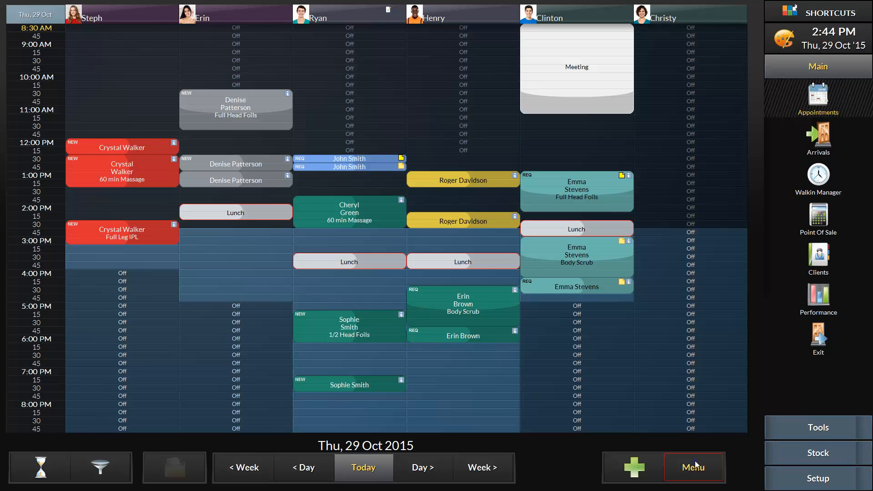
Step: Show the Colour Legend from the appointment book's Menu
left_click(694, 468)
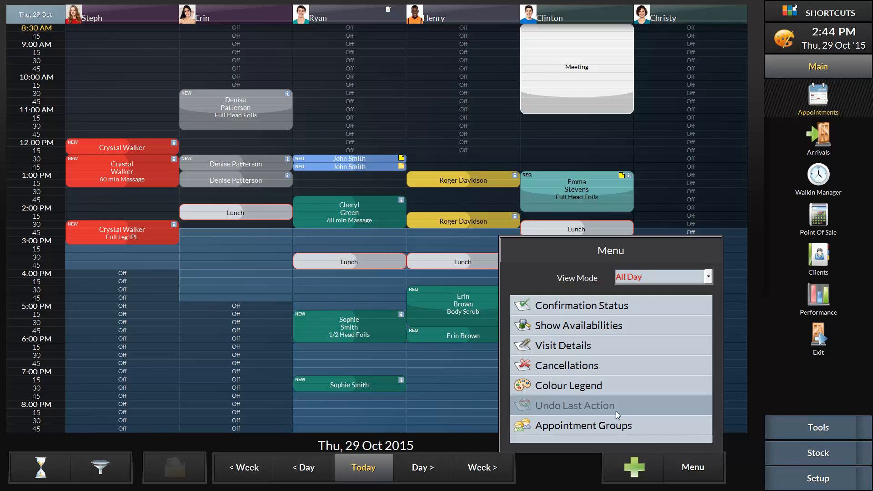
left_click(569, 386)
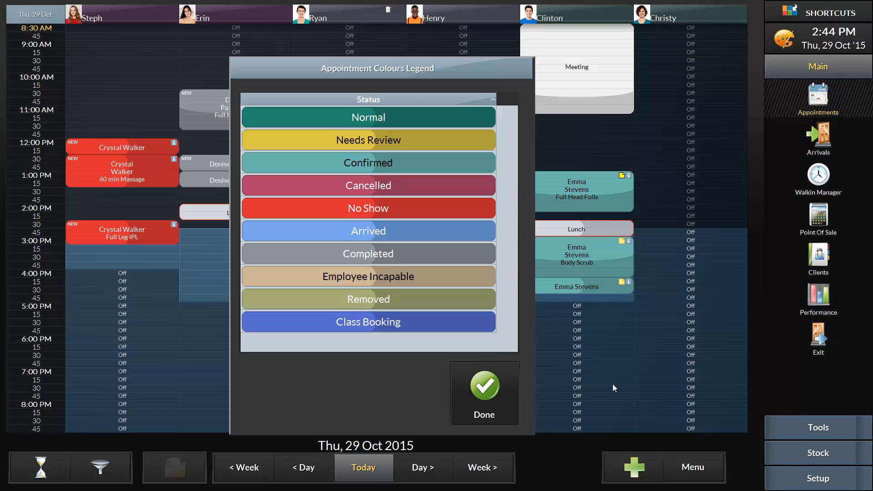
mouse_move(533, 389)
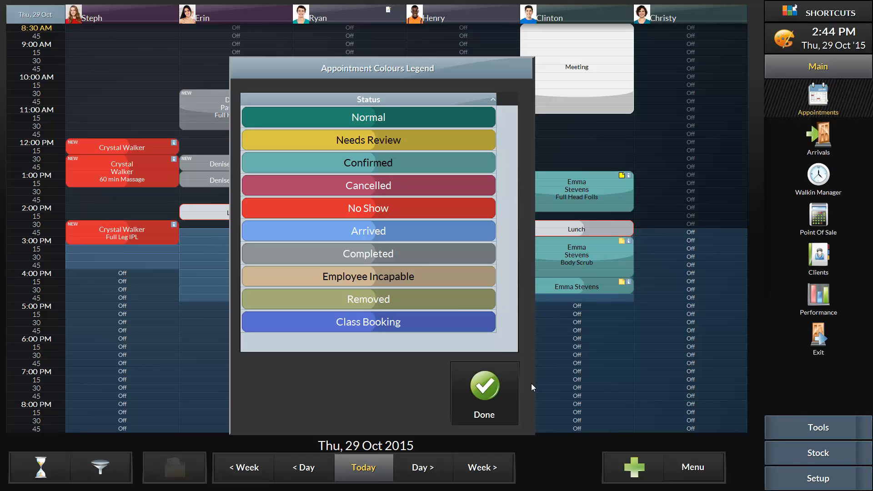
Step: Dismiss the legend with Done and browse the colour-coded bookings in the day's columns
left_click(484, 385)
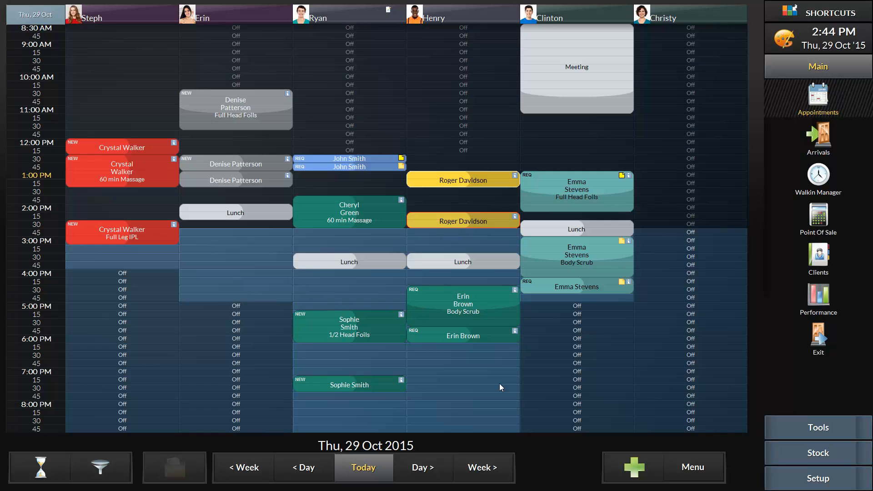
mouse_move(537, 320)
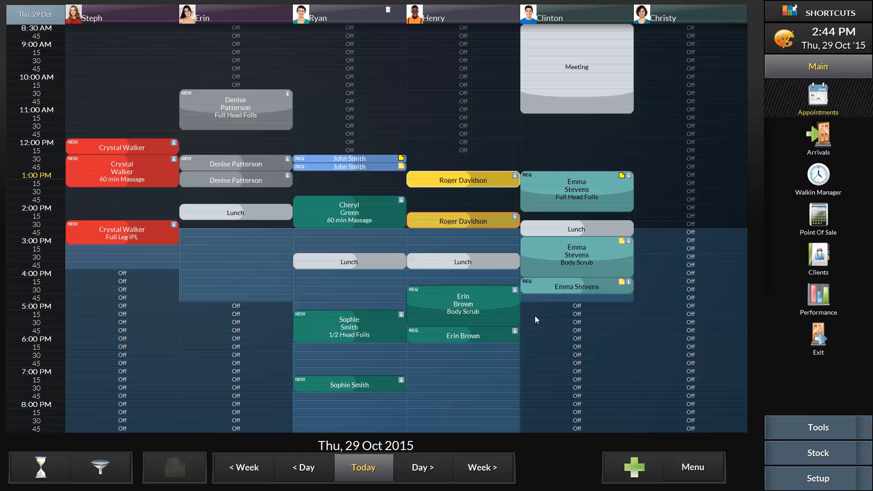
left_click(577, 190)
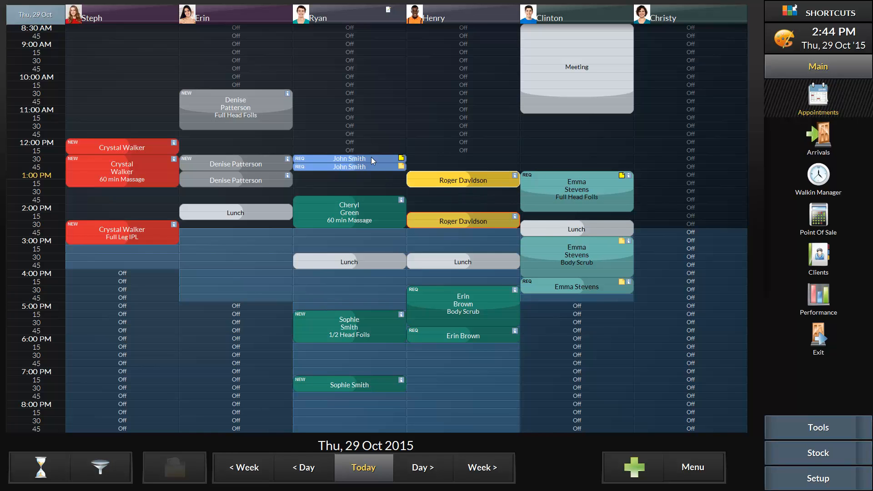
left_click(349, 158)
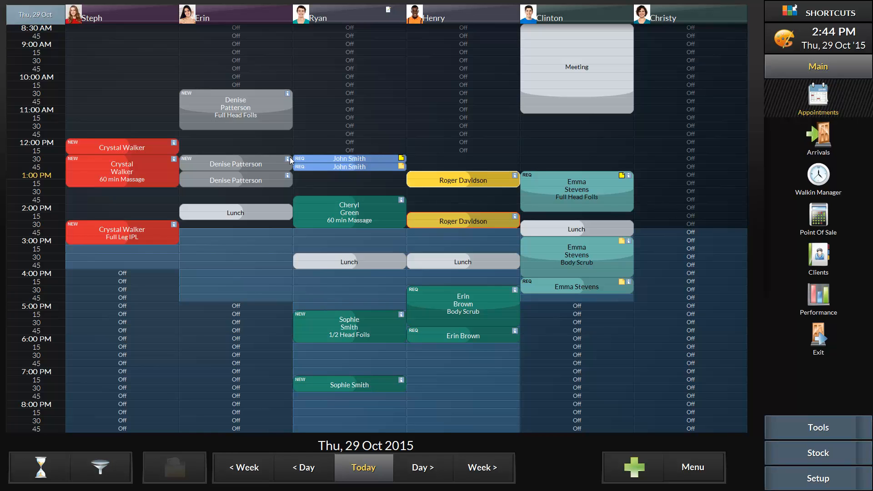
left_click(121, 172)
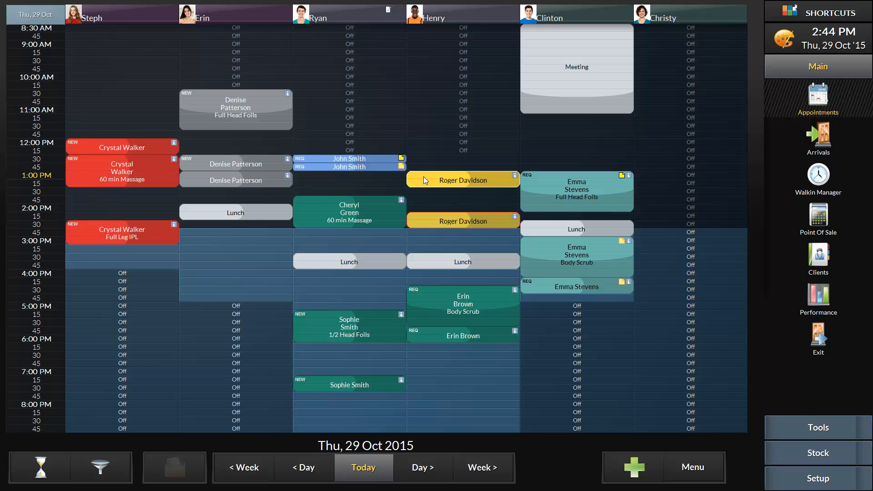
left_click(462, 180)
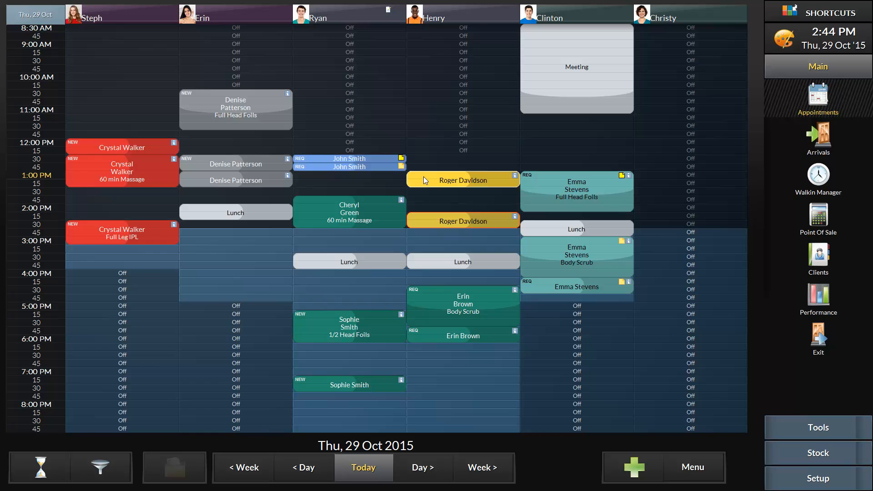
mouse_move(393, 186)
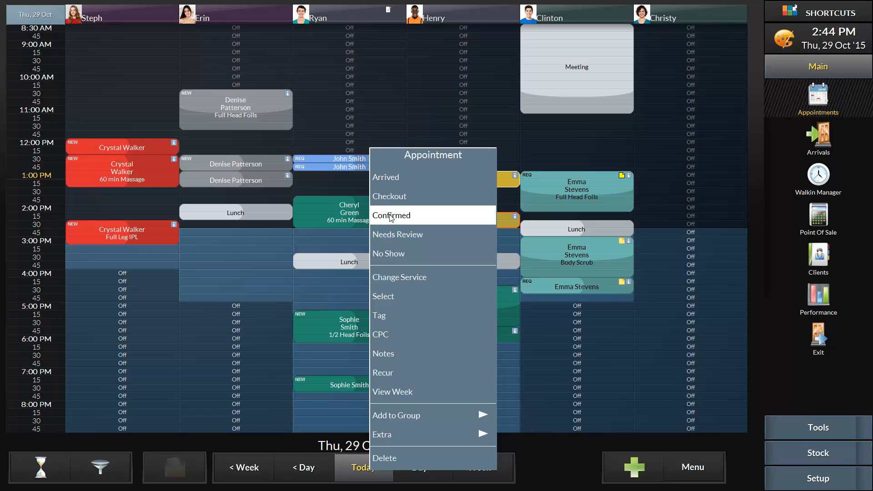
left_click(391, 215)
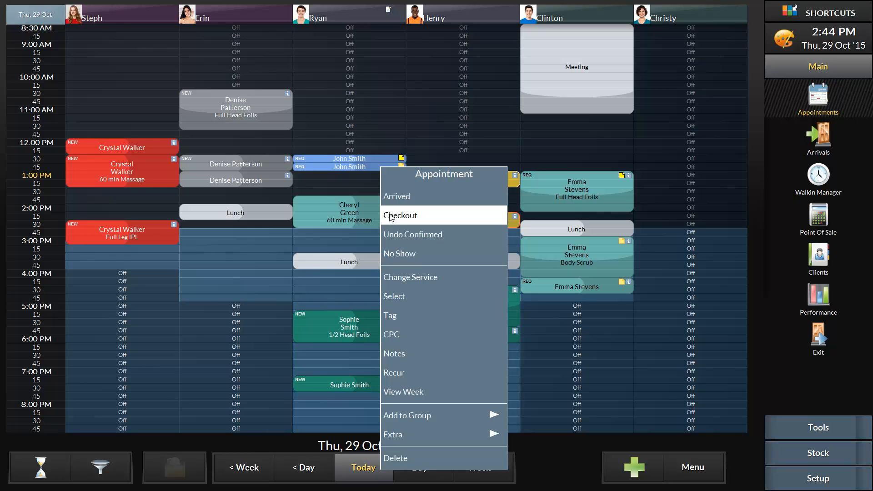
mouse_move(396, 196)
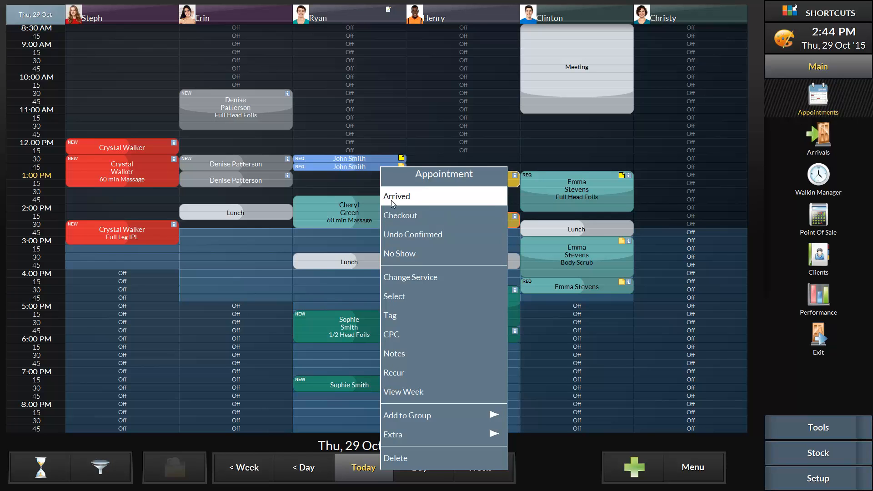